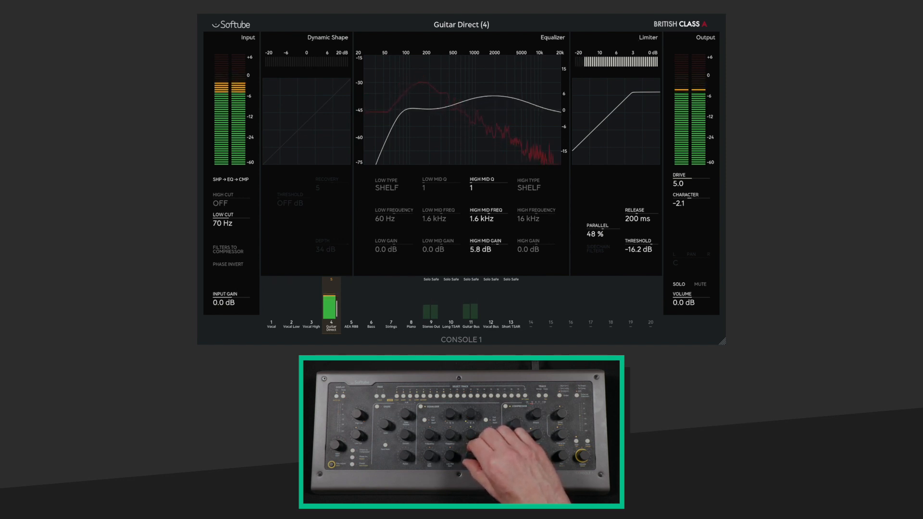
- Boost Guitar Direct's high-mid EQ to 3.2 kHz at 6.4 dB
{"action": "left_click_drag", "start_coordinate": [488, 218], "coordinate": [488, 200]}
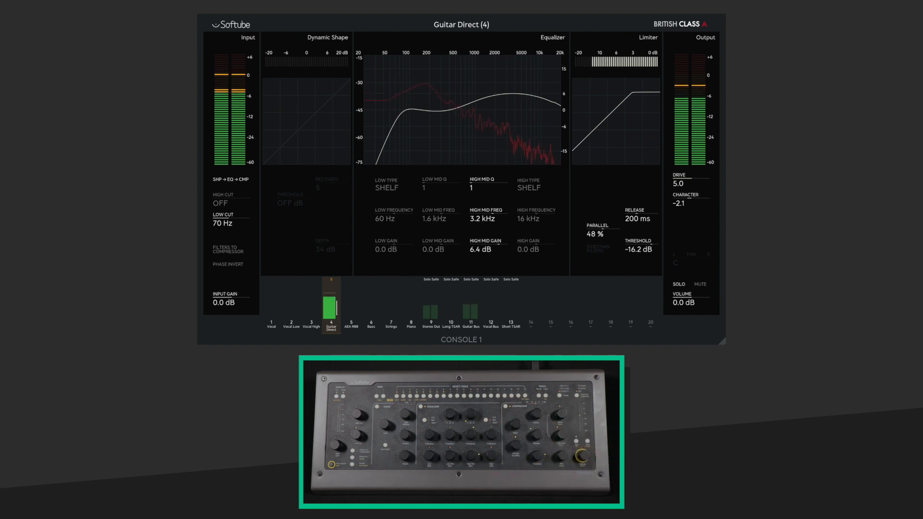
{"action": "left_click", "coordinate": [350, 322]}
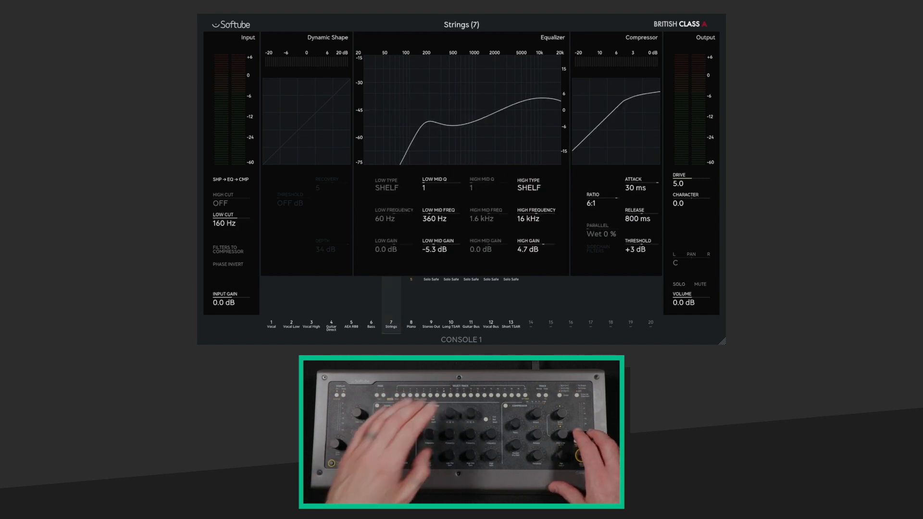
- Switch away from the finished Strings channel to another track
{"action": "left_click", "coordinate": [410, 325]}
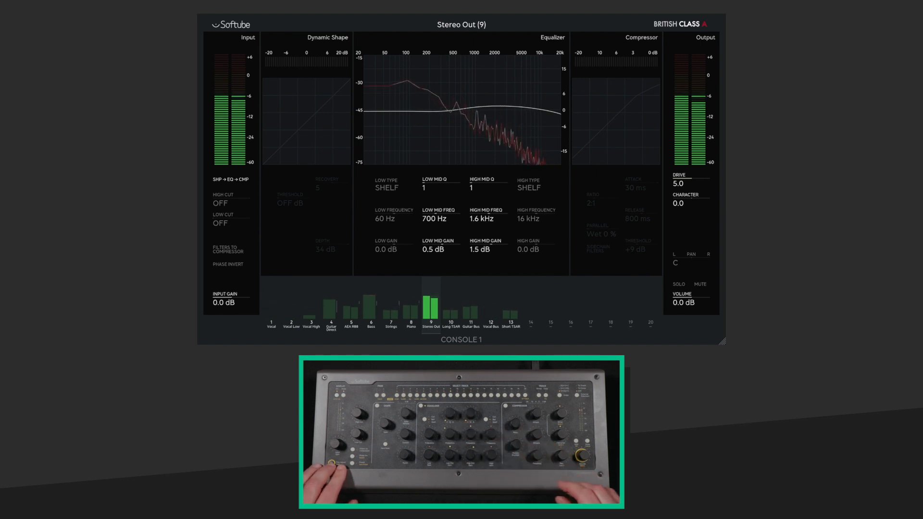
- Switch from the Stereo Out to the Vocal High channel
{"action": "left_click", "coordinate": [391, 323]}
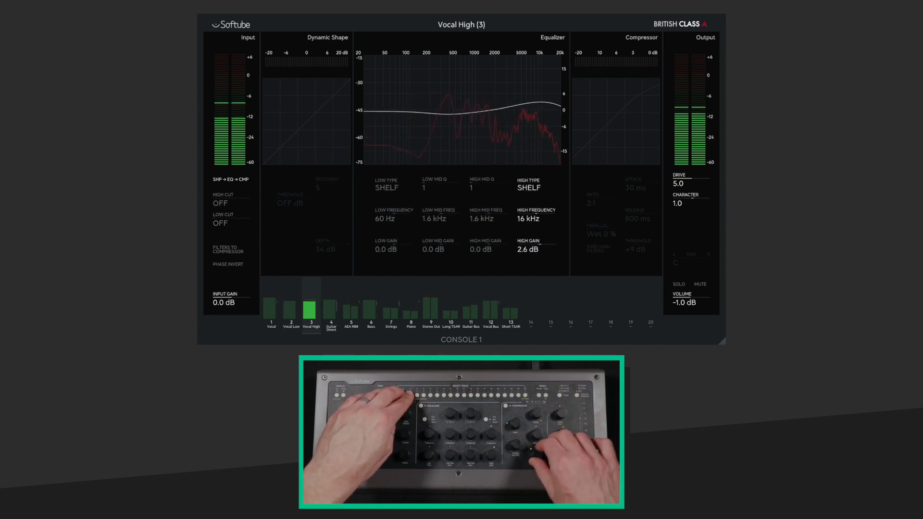
- Review the Vocal Low and Guitar Direct channels, ending on AEA R88
{"action": "left_click", "coordinate": [290, 309]}
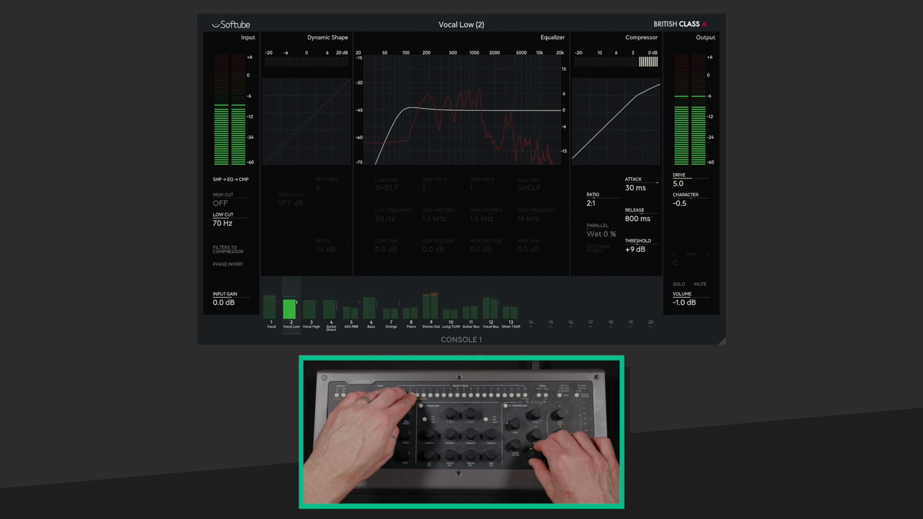
{"action": "left_click", "coordinate": [331, 309]}
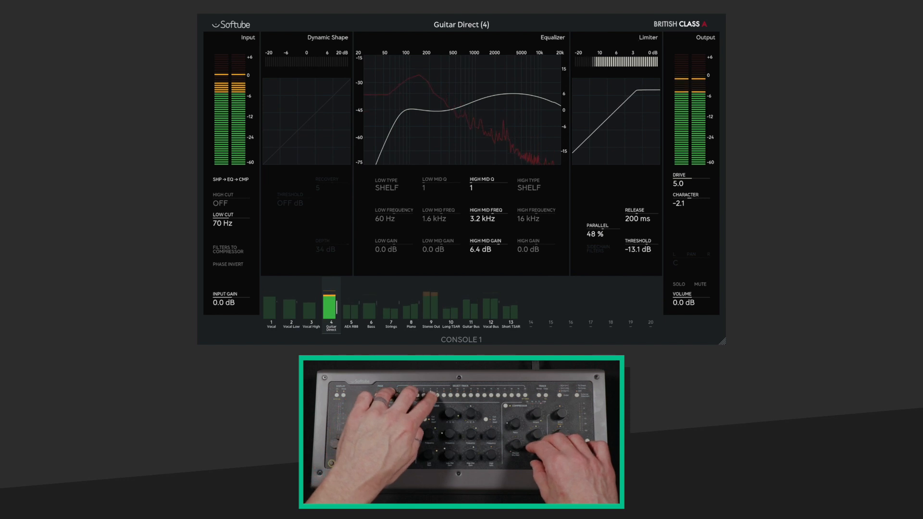
{"action": "left_click", "coordinate": [351, 307]}
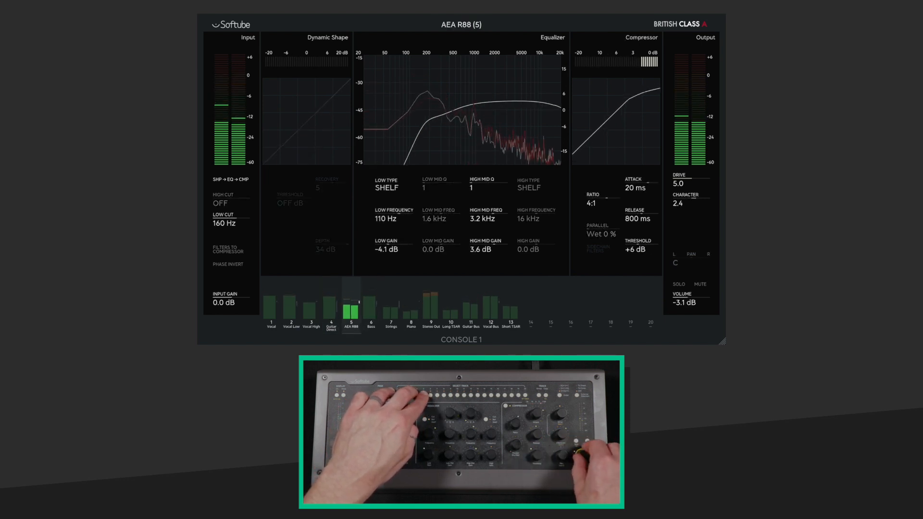